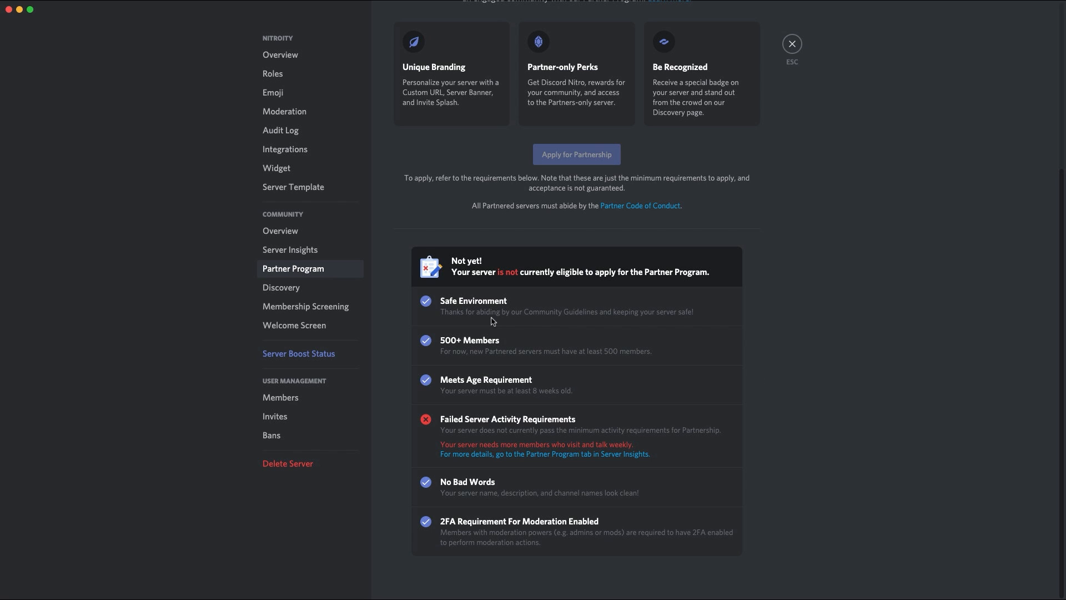
mouse_move(750, 284)
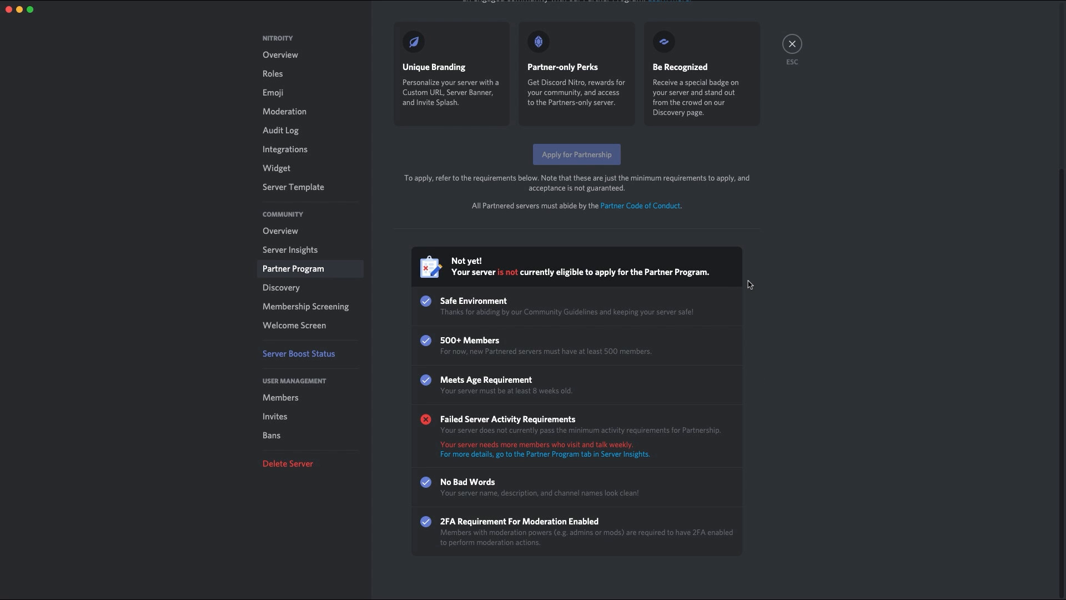
mouse_move(719, 285)
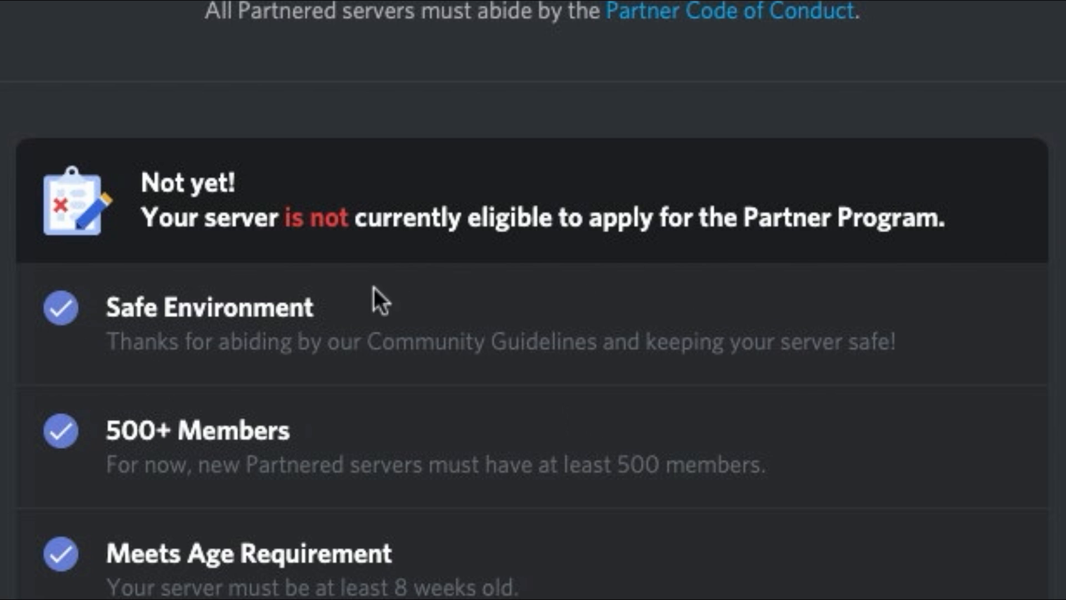
mouse_move(651, 405)
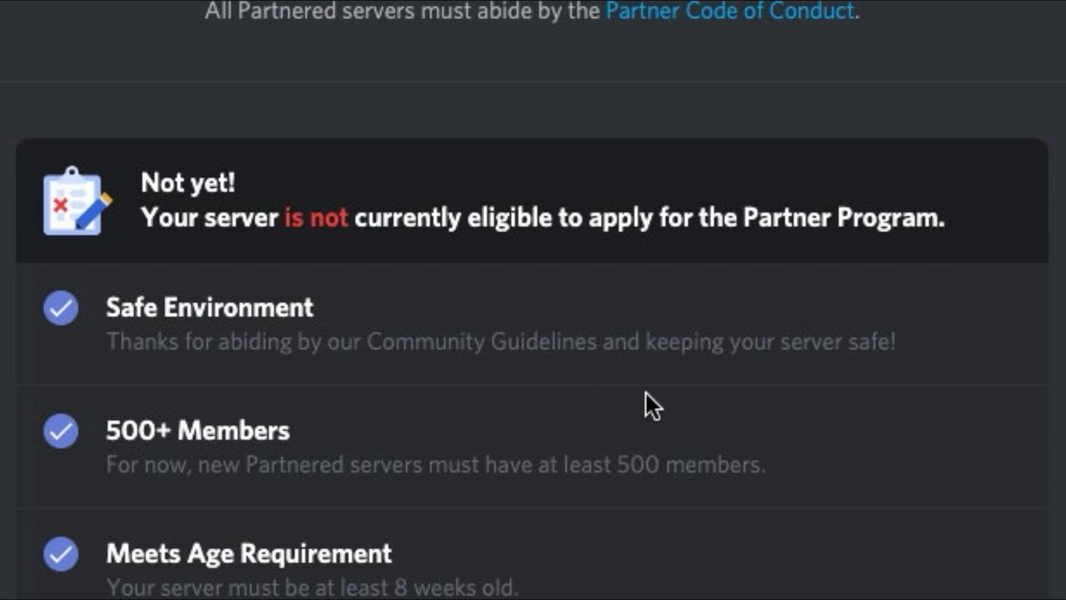
- Scroll through the Partner requirements, highlighting the server-owner representative and formal email requirements
scroll("down", 3)
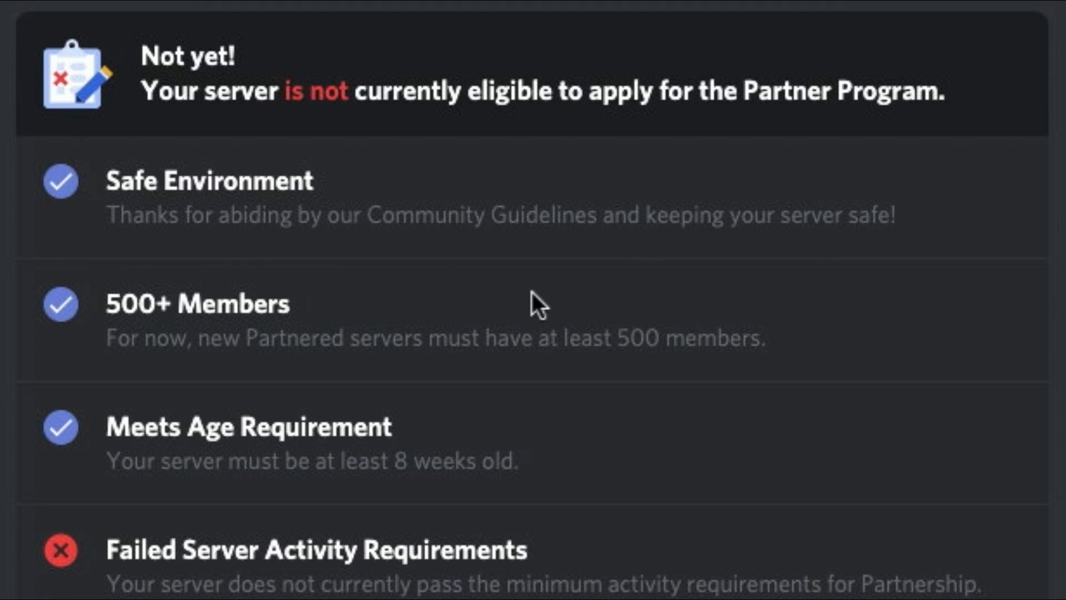
scroll("down", 3)
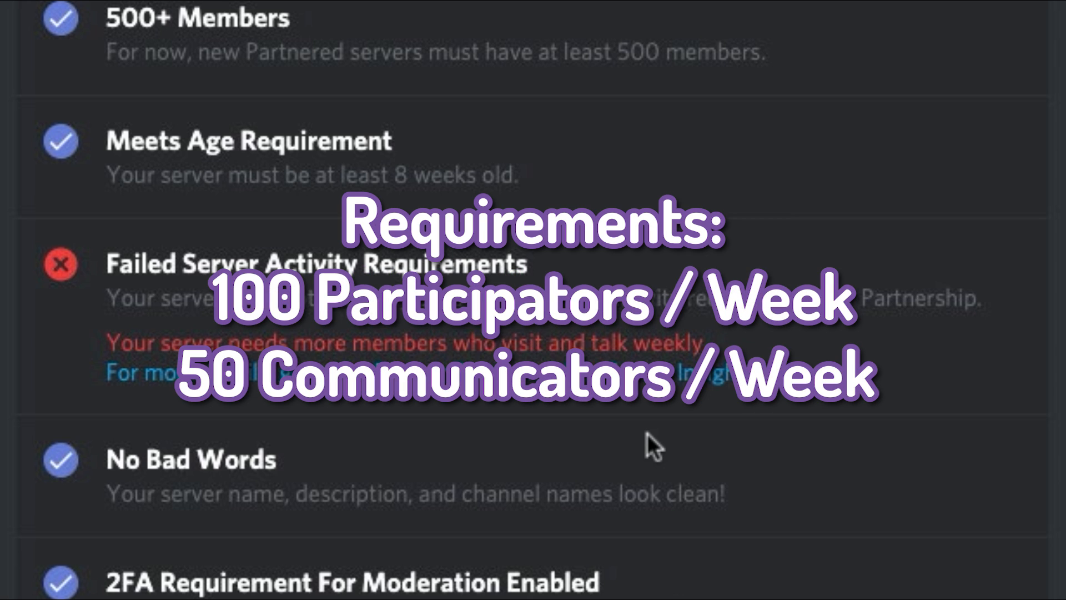
scroll("down", 3)
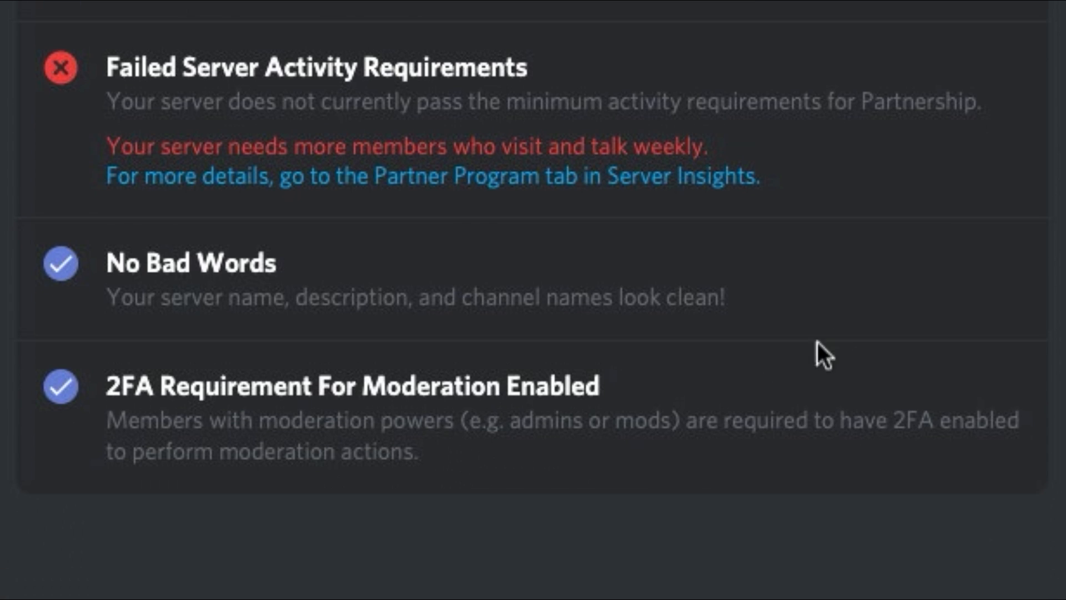
mouse_move(384, 327)
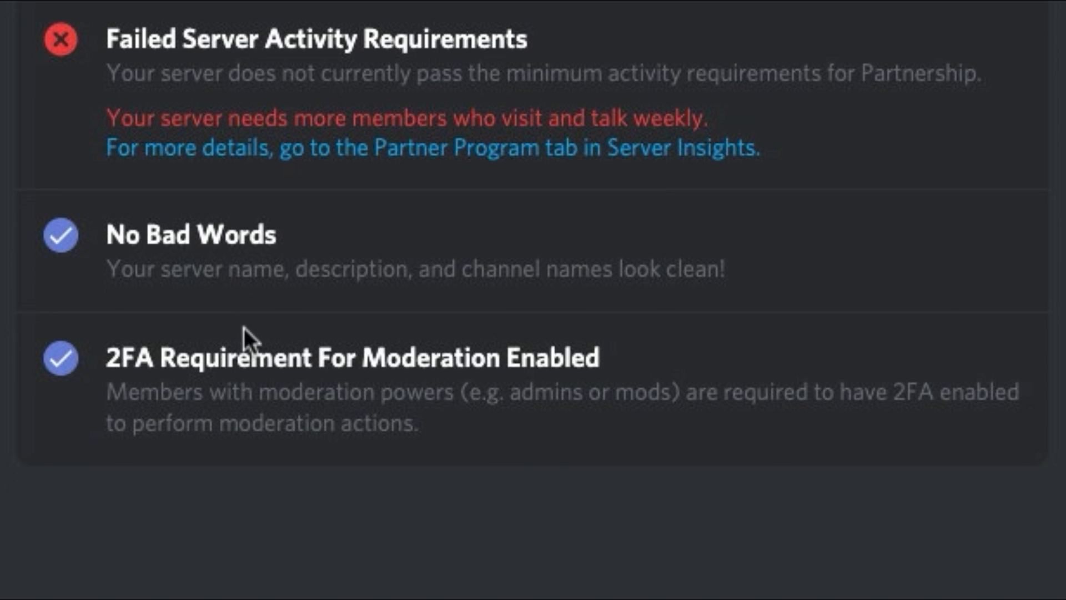
mouse_move(161, 332)
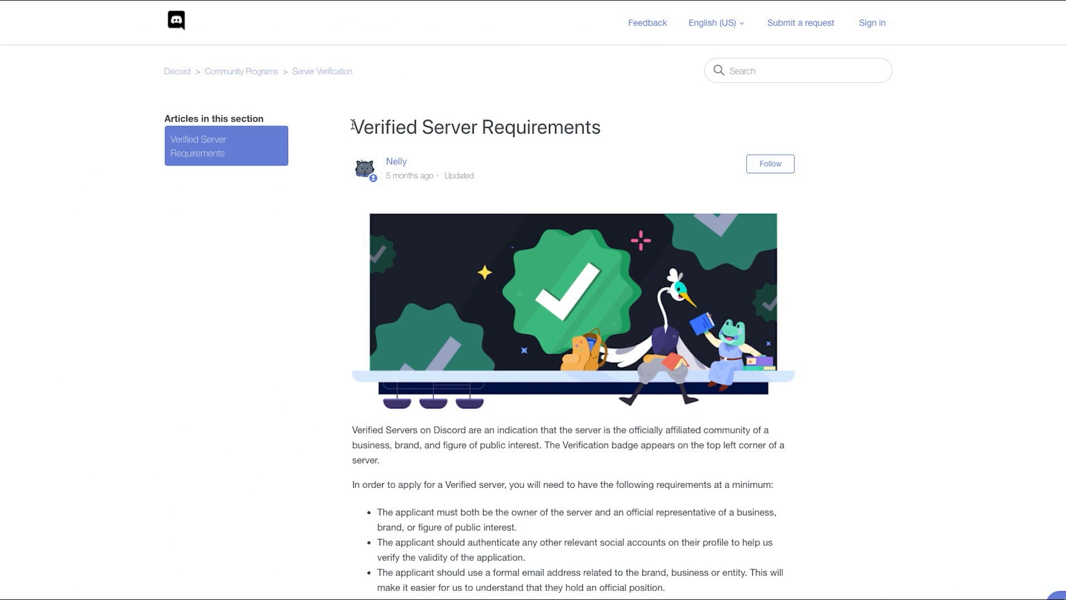
mouse_move(463, 429)
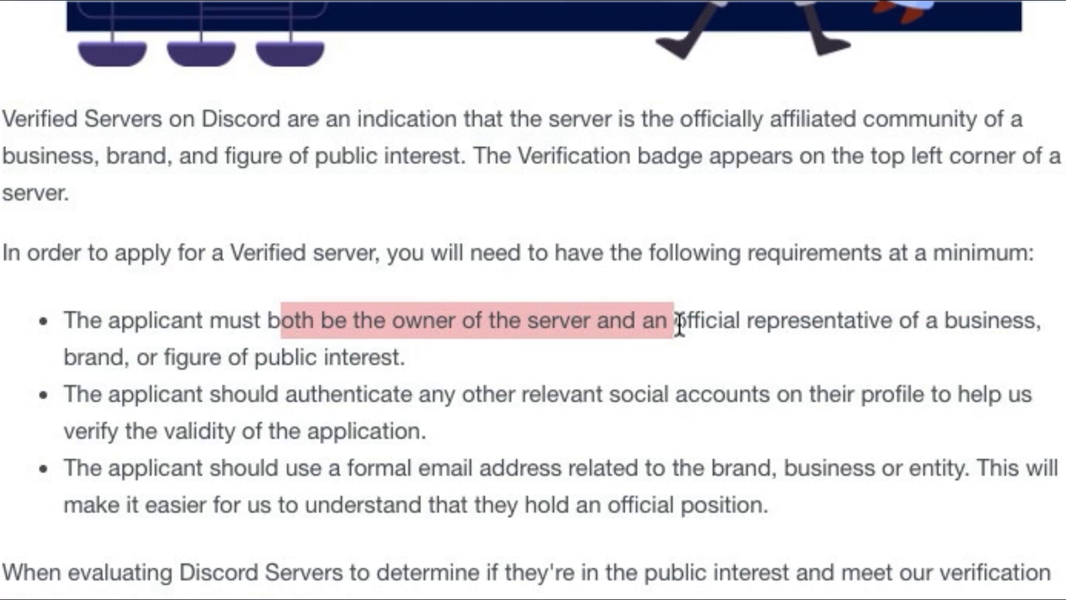
left_click_drag(679, 320, 955, 320)
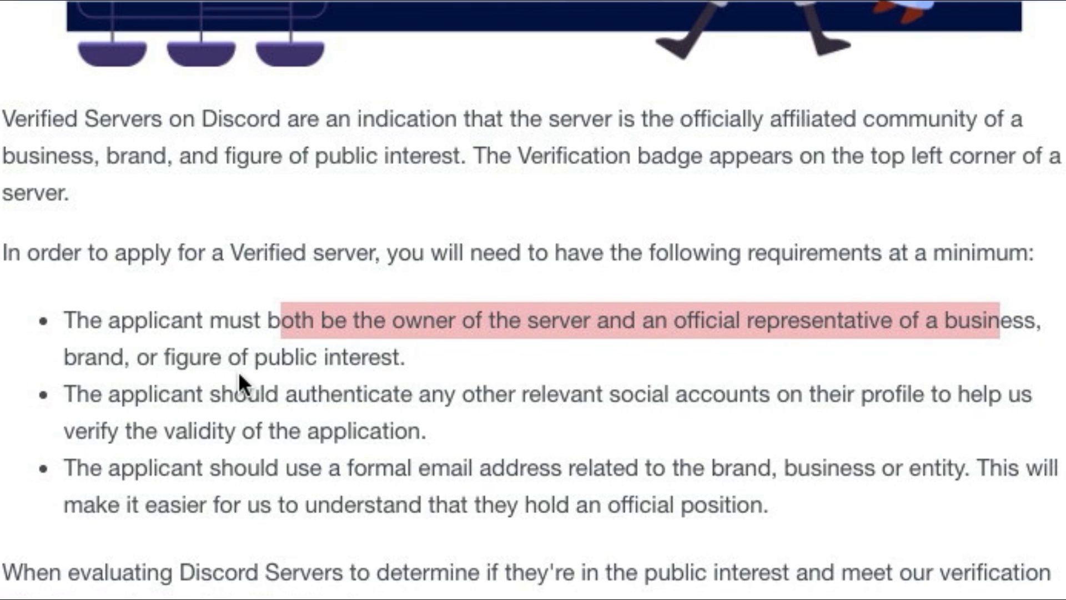
scroll("down", 3)
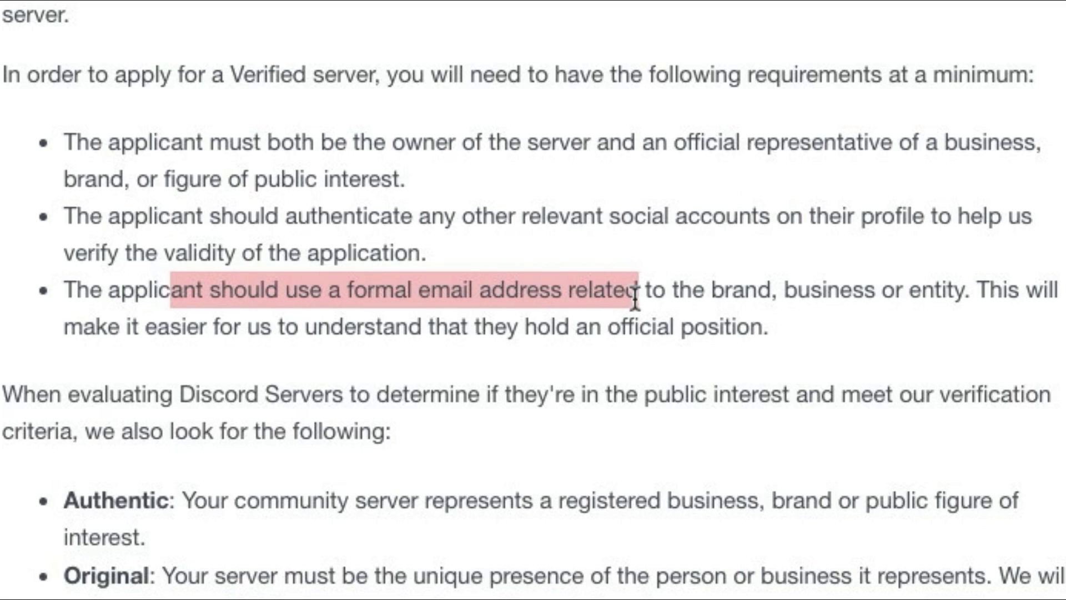
left_click_drag(632, 290, 770, 327)
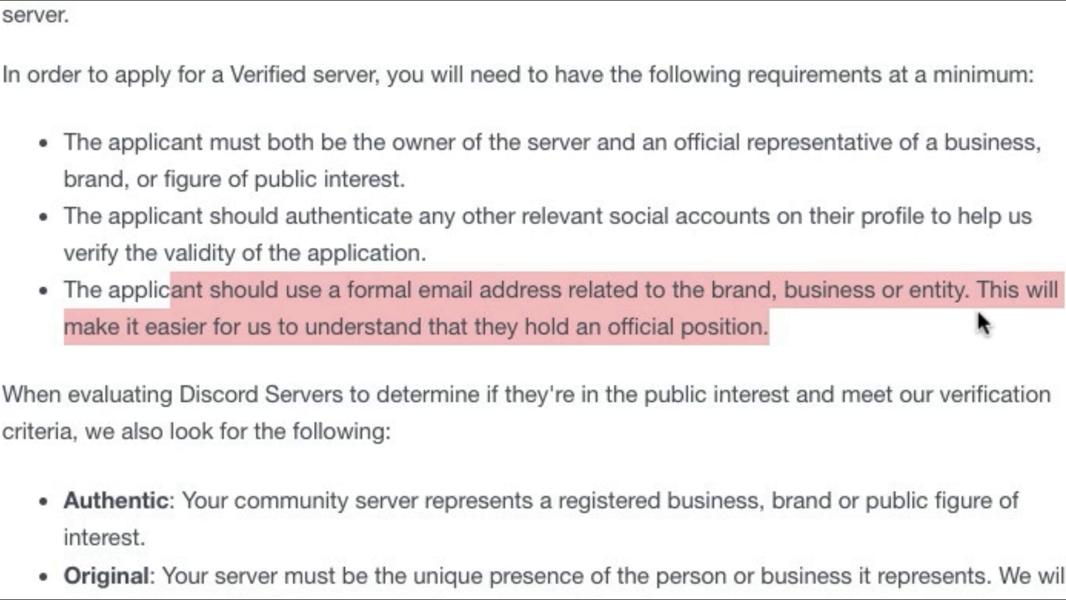
scroll("down", 3)
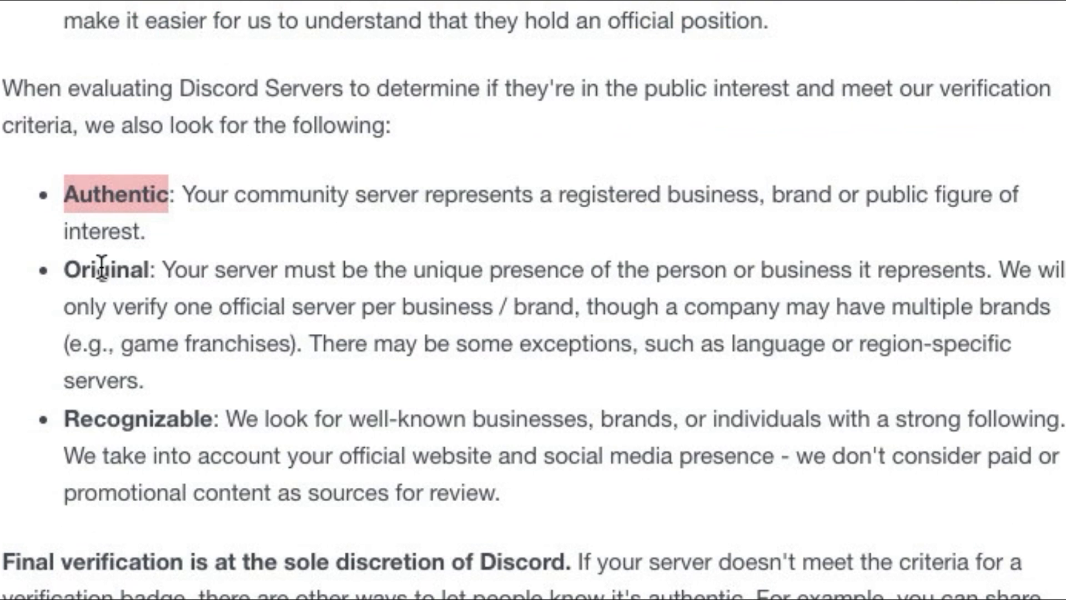
scroll("down", 3)
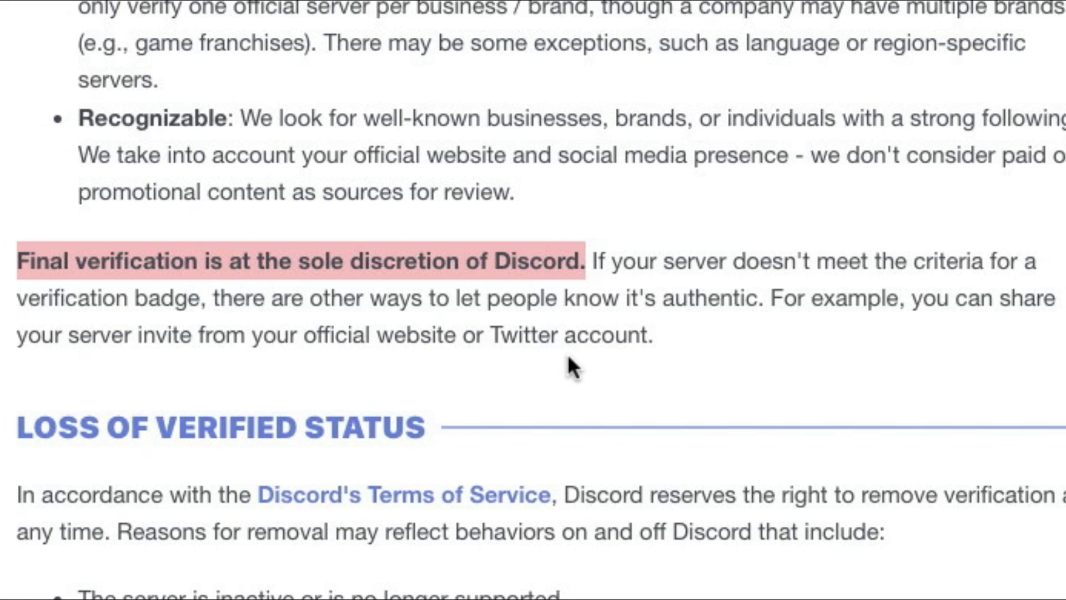
scroll("down", 3)
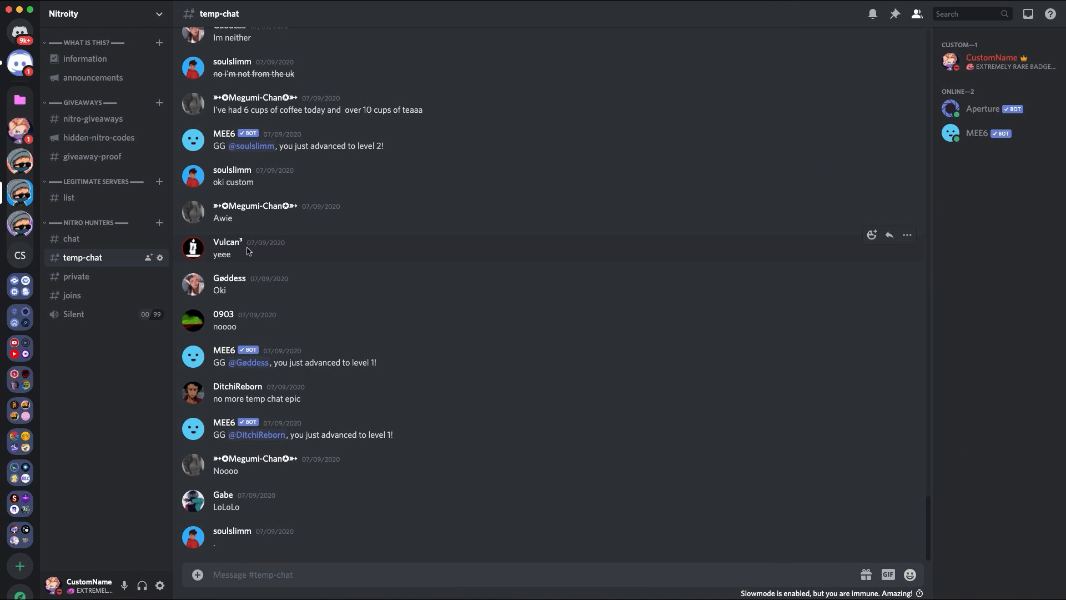
- Go to the Nitroity server's Server Settings and its Partner Program page
left_click(102, 13)
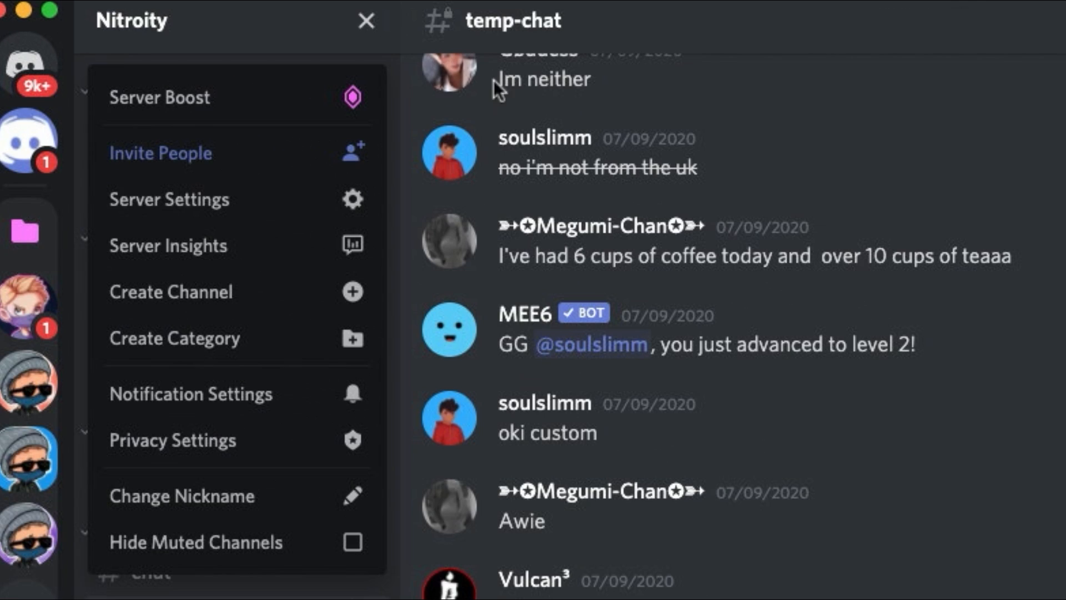
left_click(169, 198)
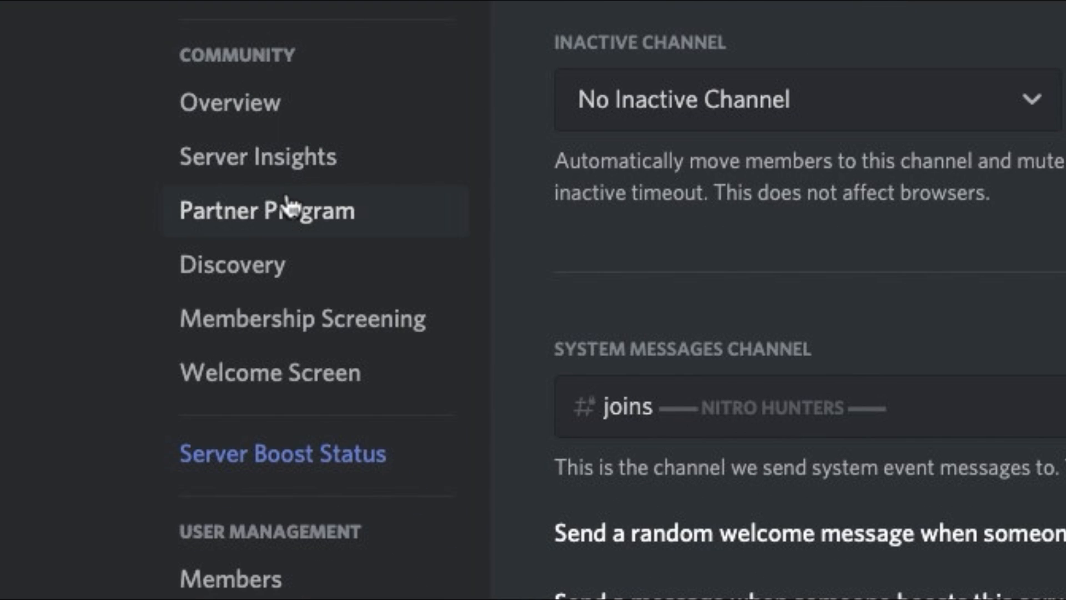
left_click(267, 210)
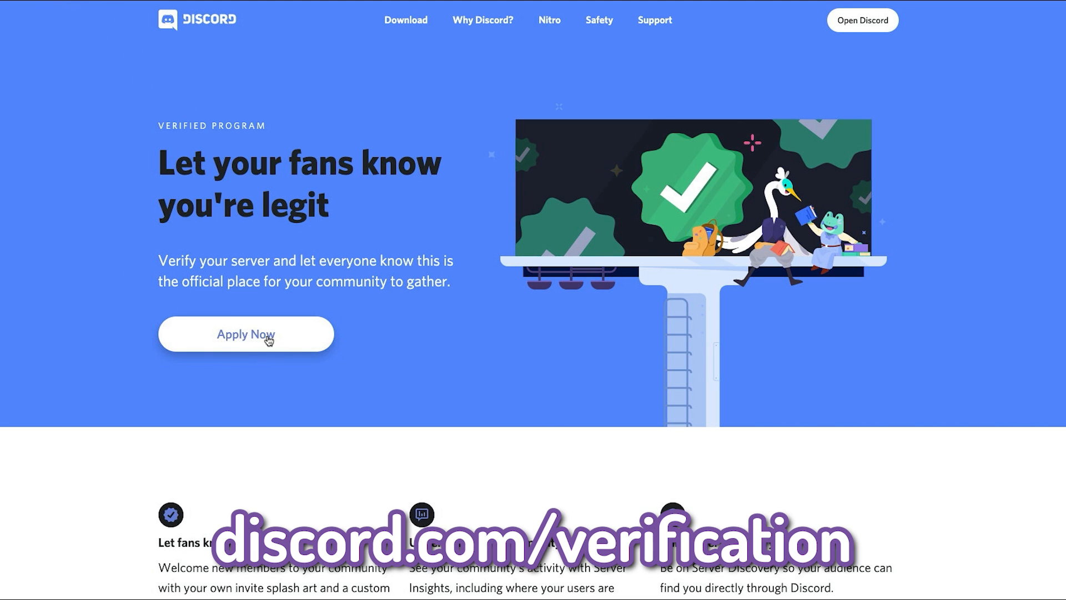
- Start the verification application as a Company and continue to applicant details
left_click(245, 334)
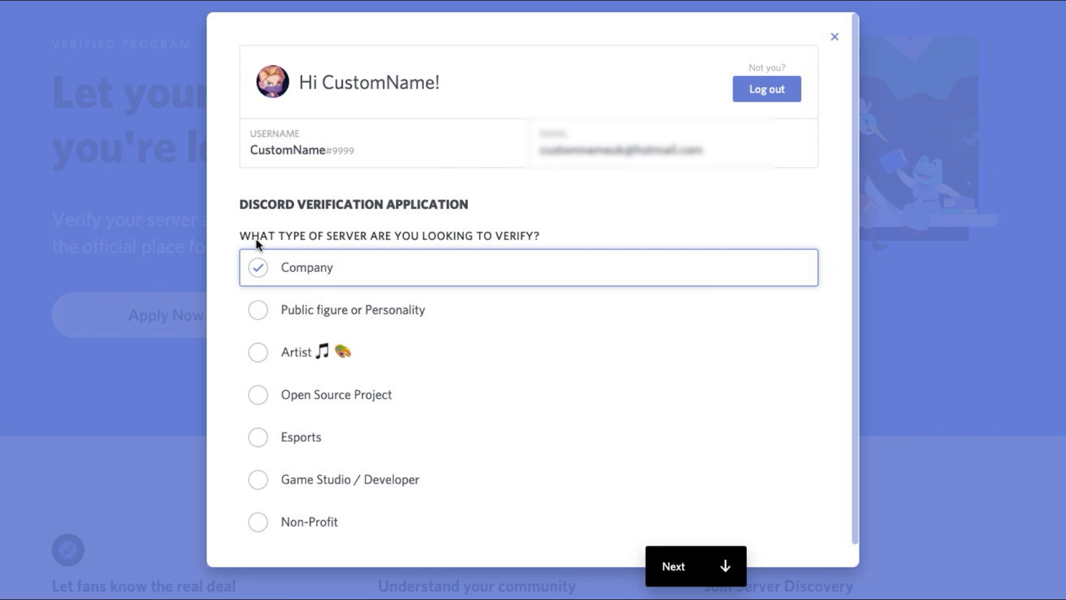
mouse_move(366, 274)
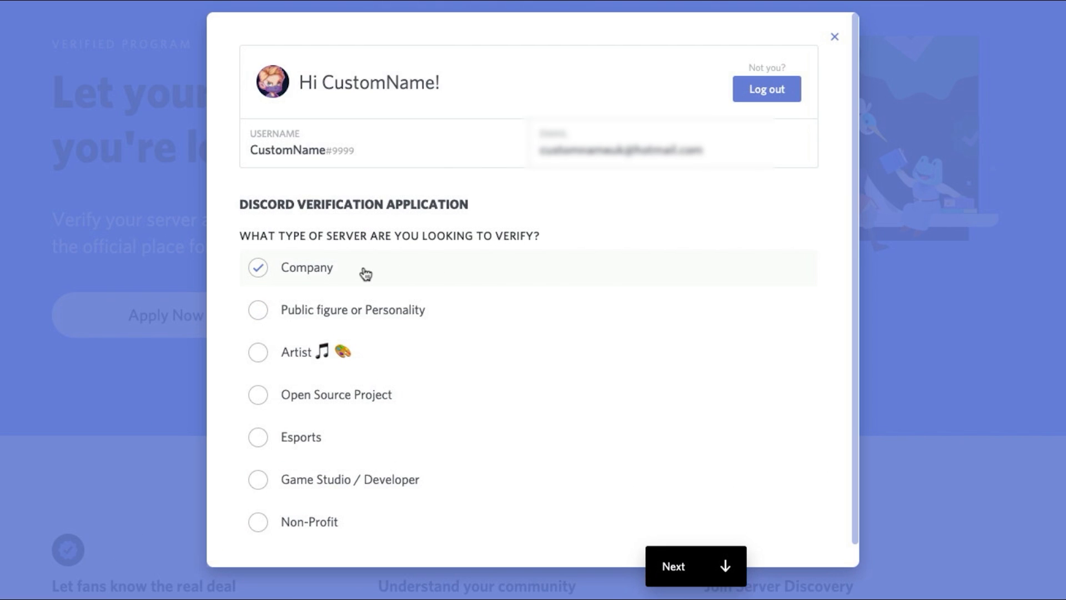
mouse_move(344, 361)
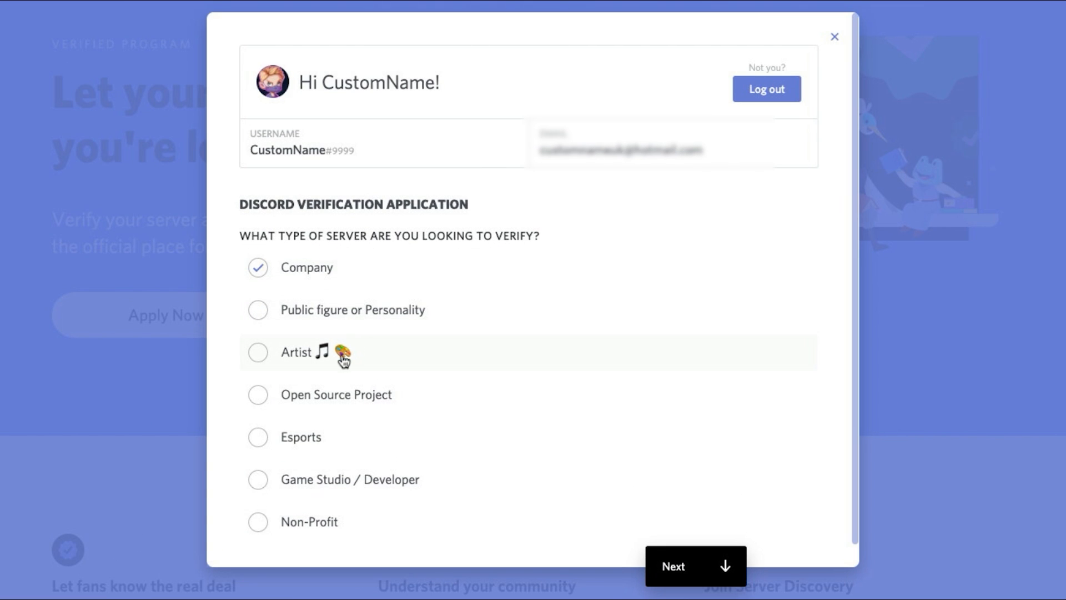
mouse_move(352, 467)
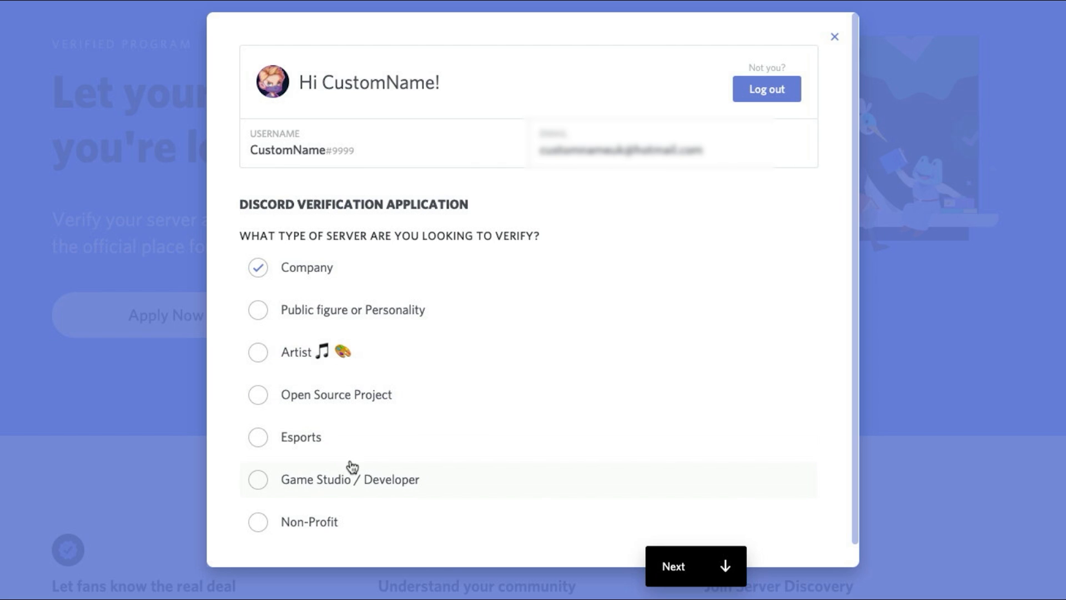
mouse_move(351, 313)
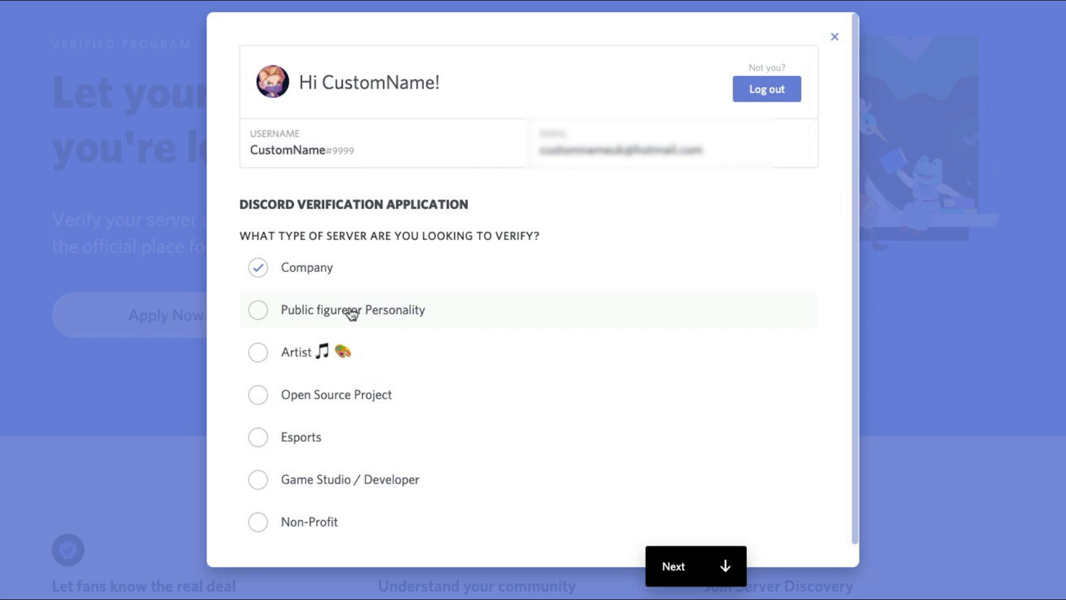
left_click(695, 566)
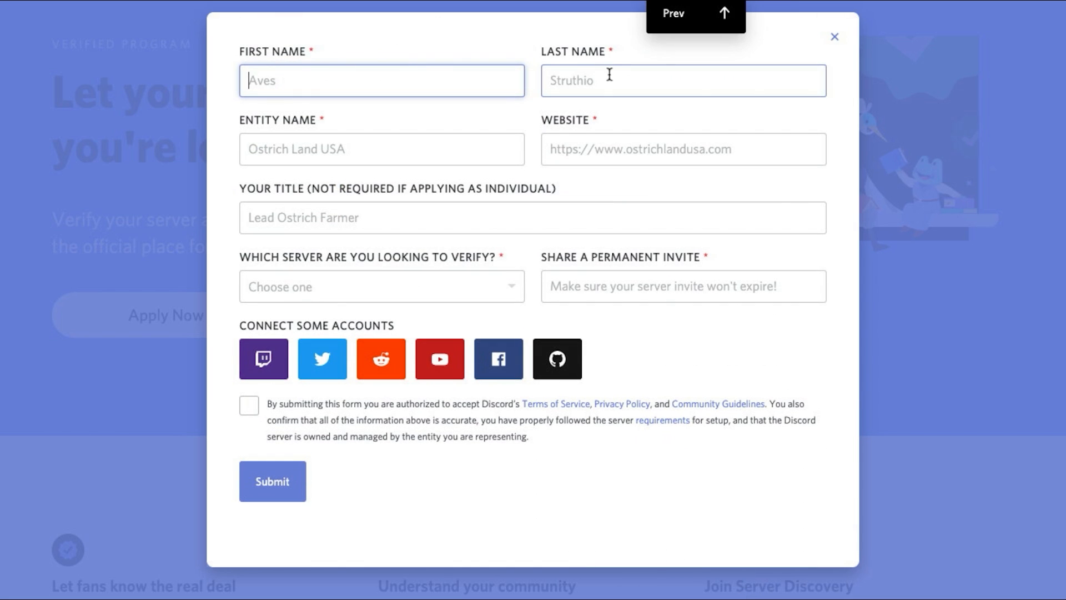
- Try the entity field and server list, submit without accepting terms, then go back
left_click(382, 149)
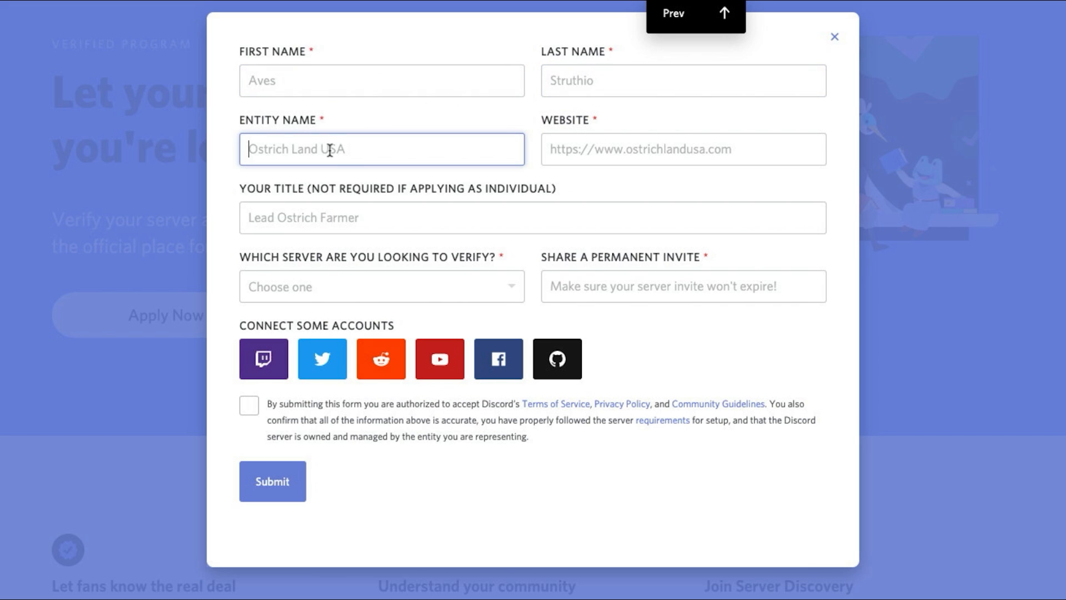
left_click(381, 287)
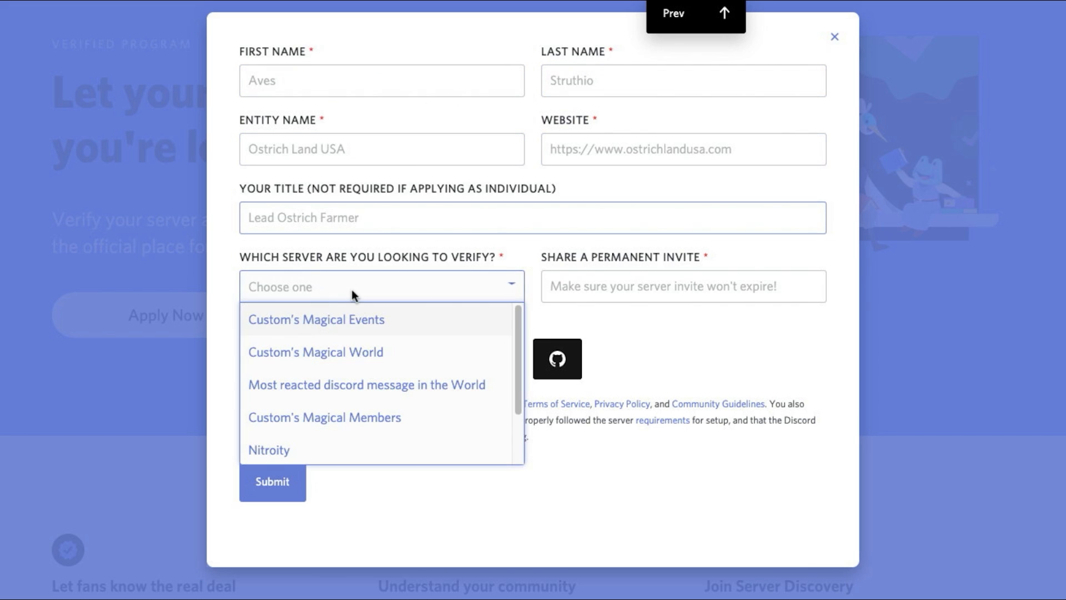
left_click(682, 285)
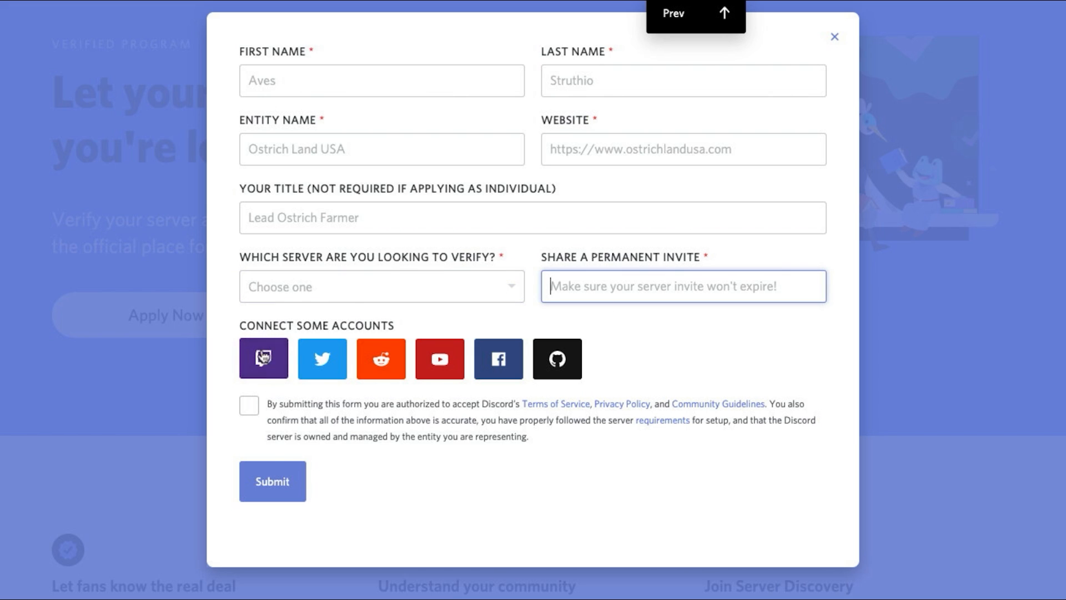
left_click(272, 481)
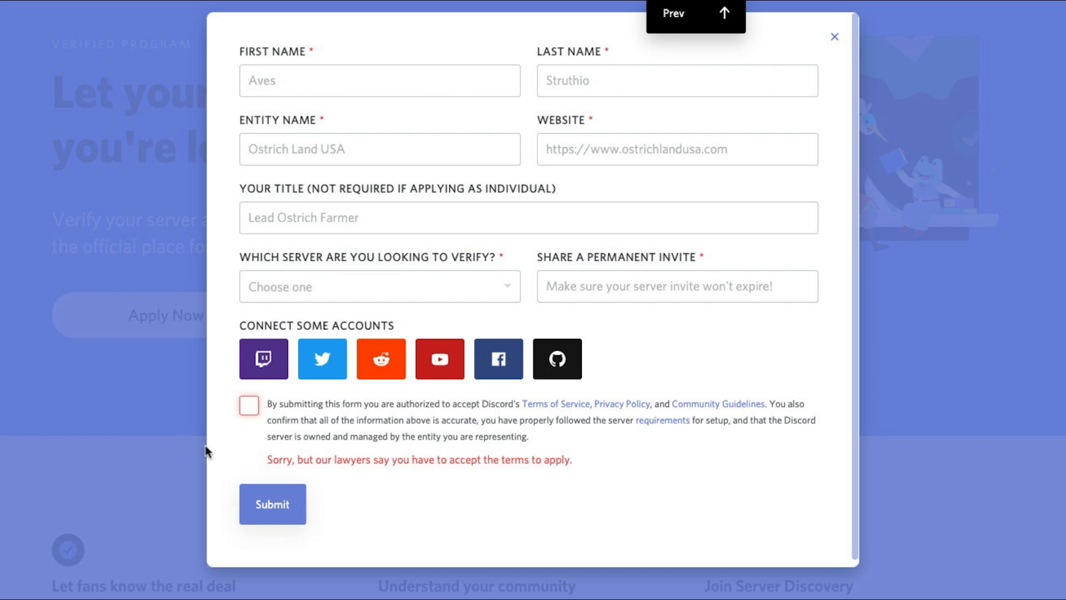
left_click(694, 13)
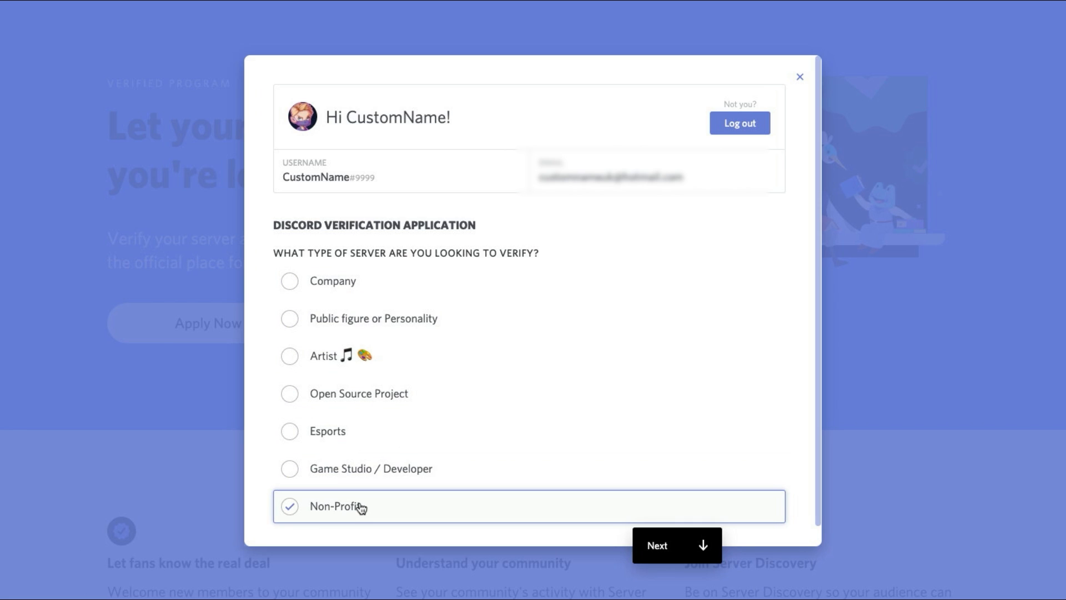
mouse_move(410, 295)
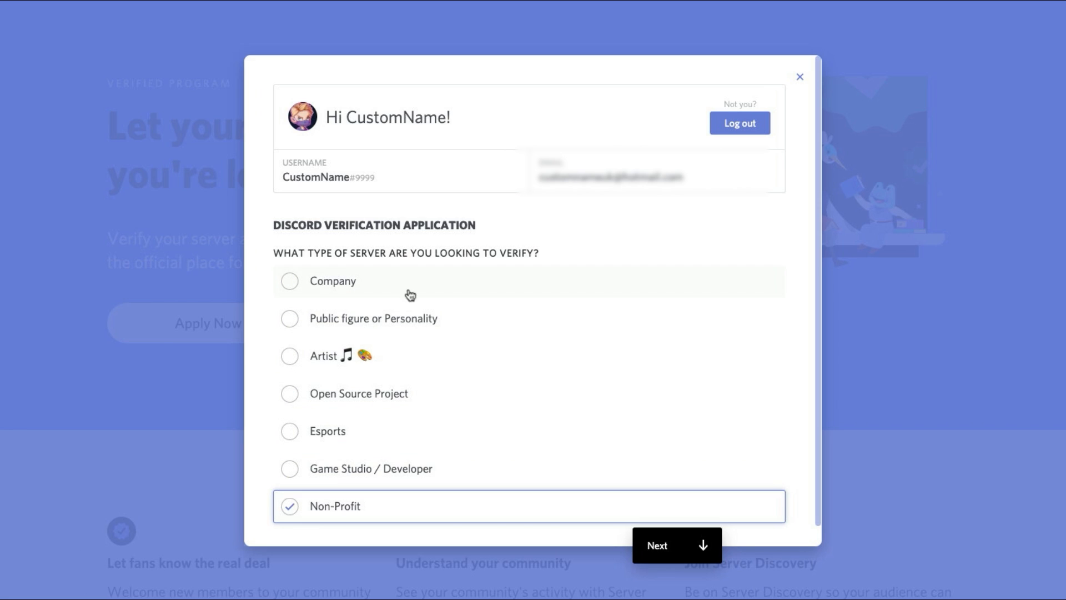
- Choose Public figure or Personality as the server type instead of Non-Profit
left_click(288, 319)
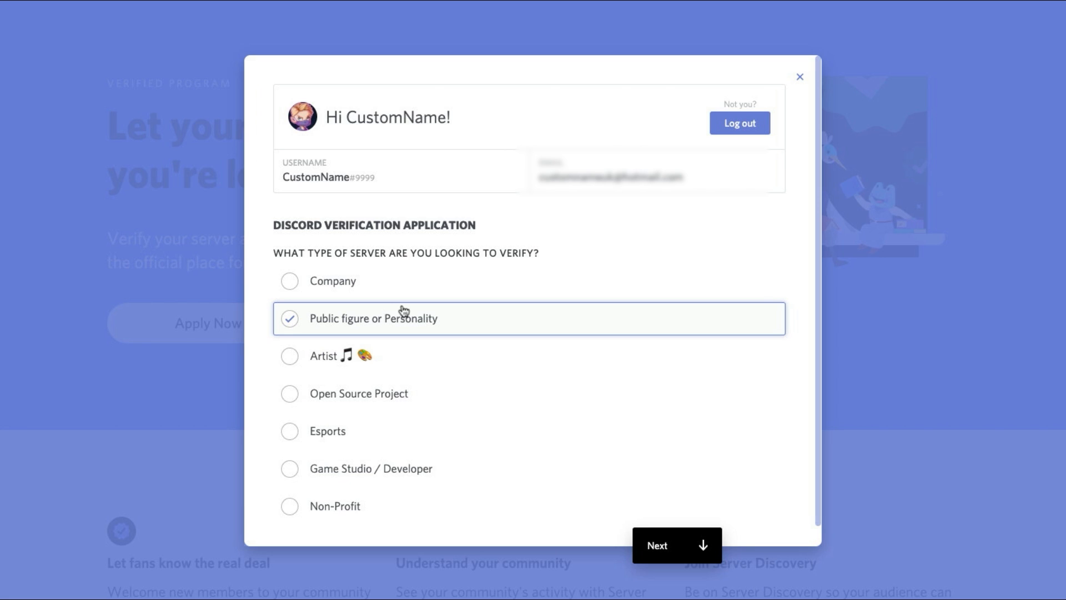
mouse_move(324, 326)
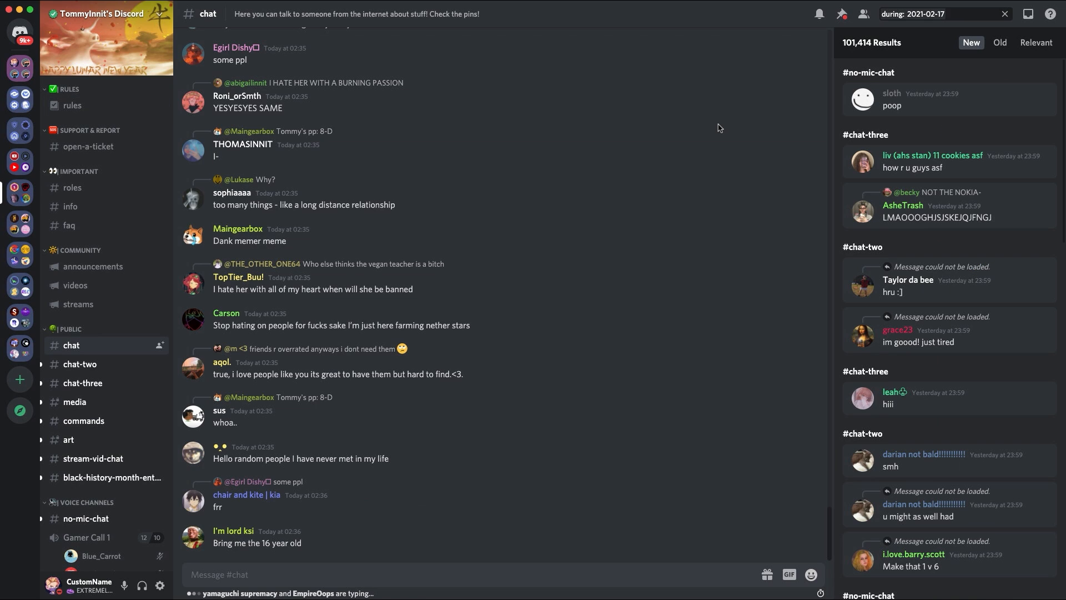
mouse_move(855, 57)
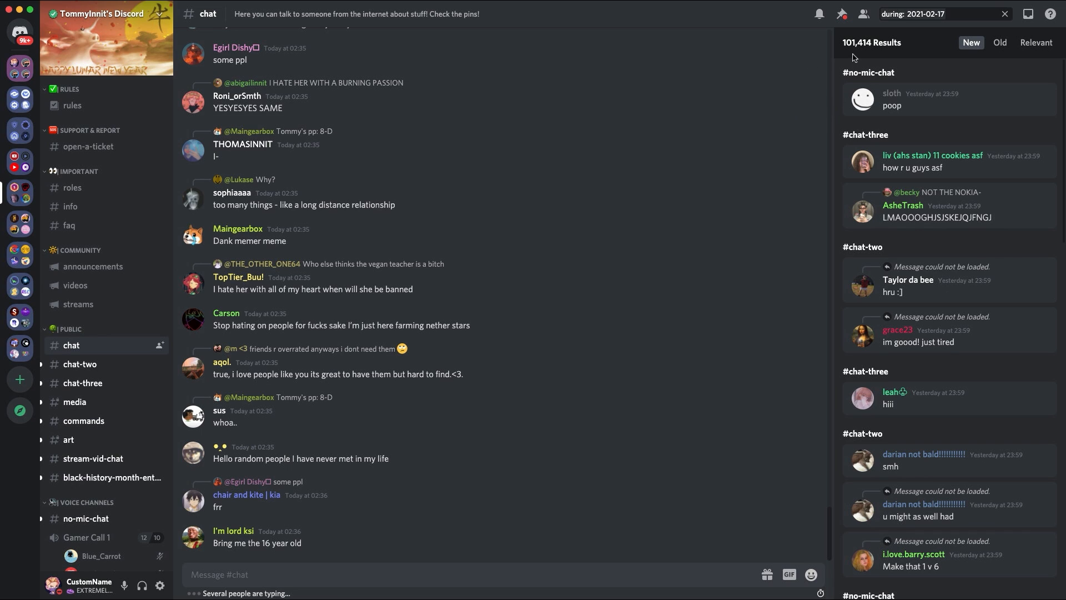
mouse_move(854, 56)
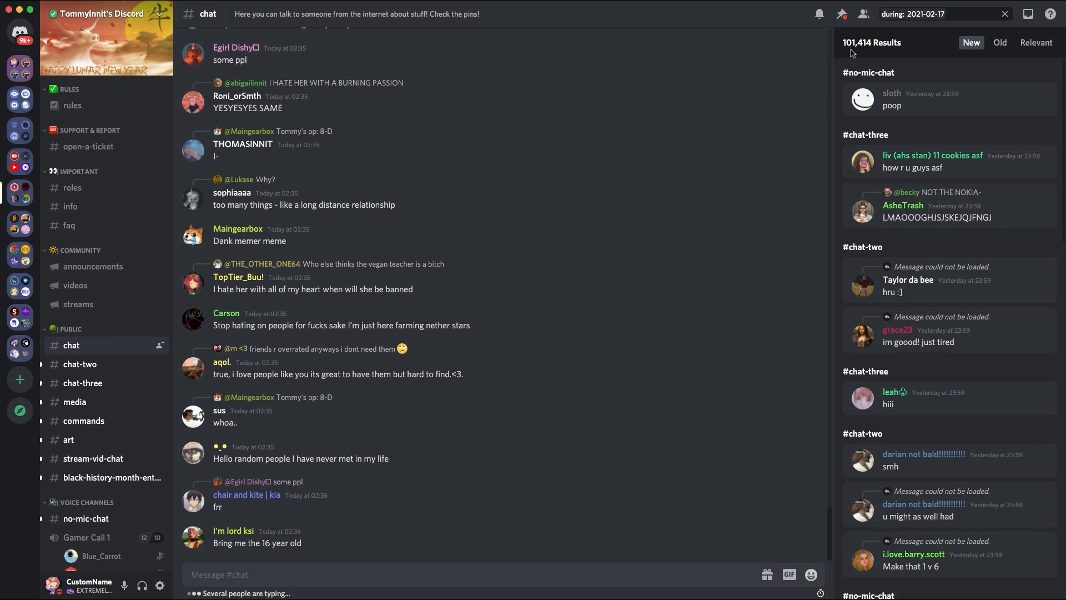
- Scroll down through the verified server's #chat channel
scroll("down", 3)
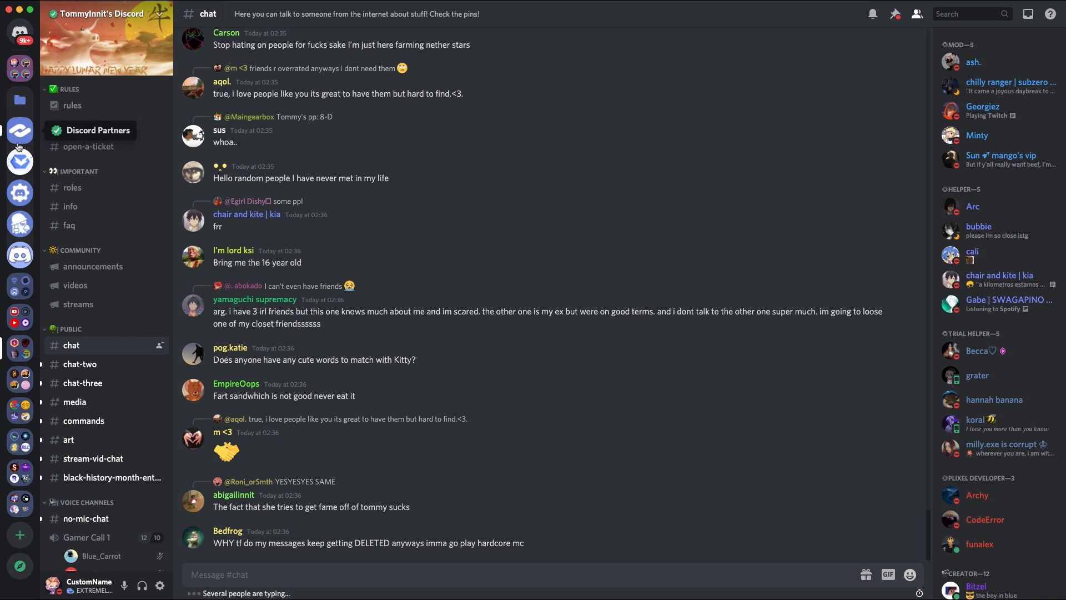
scroll("down", 3)
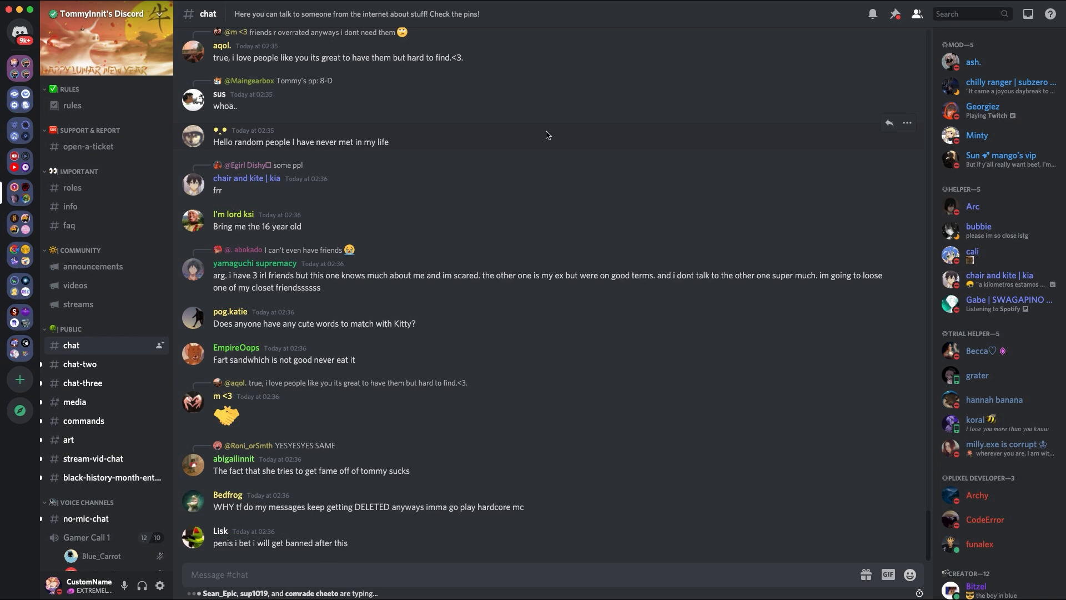
scroll("down", 3)
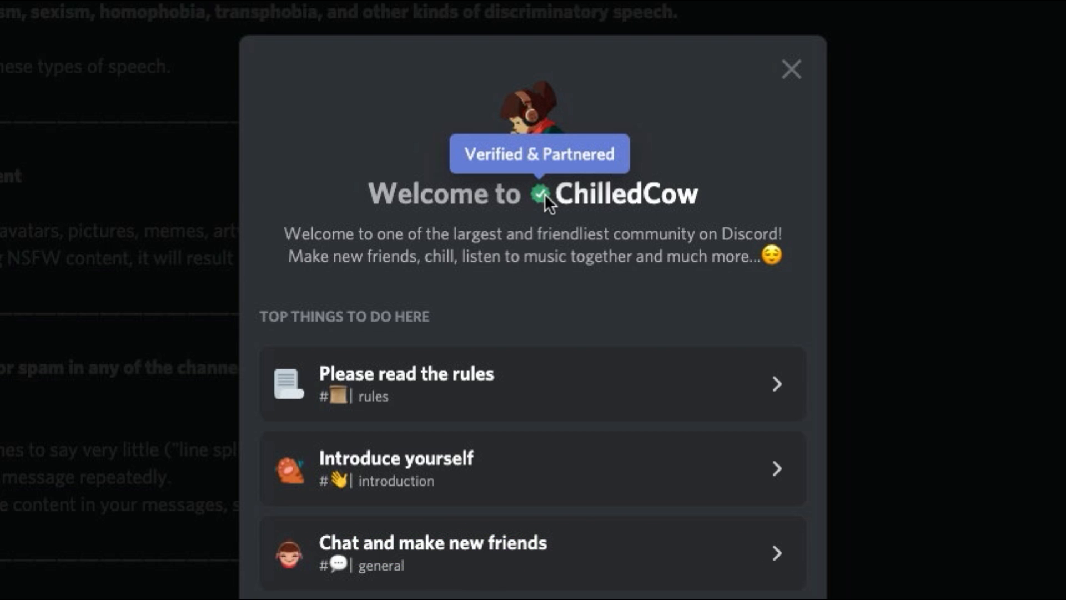
- Dismiss ChilledCow's welcome screen, switch to G2 Esports, and dismiss its welcome screen
left_click(790, 69)
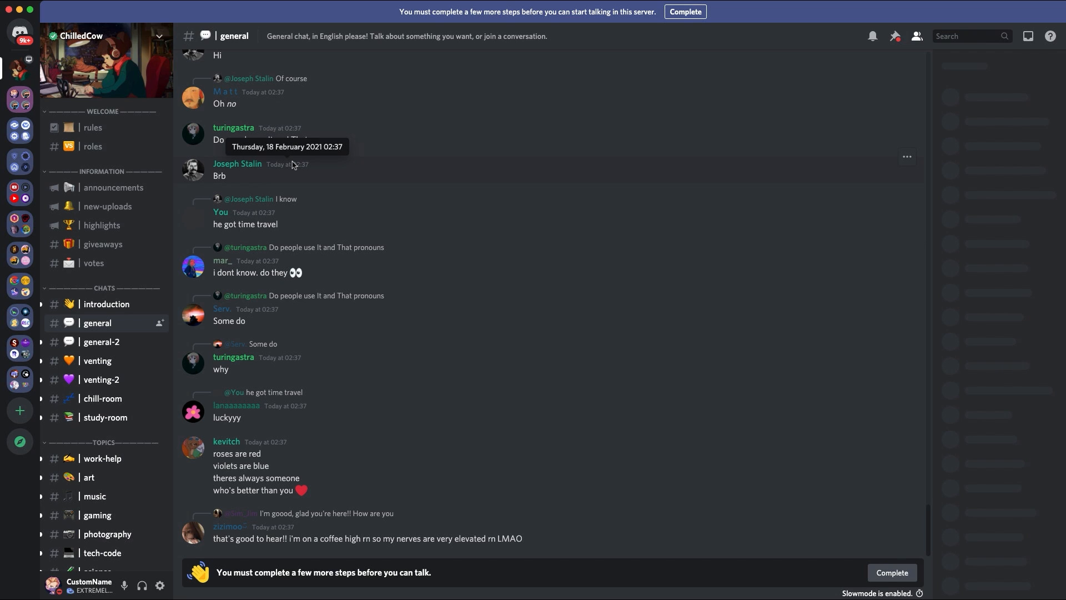
left_click(300, 436)
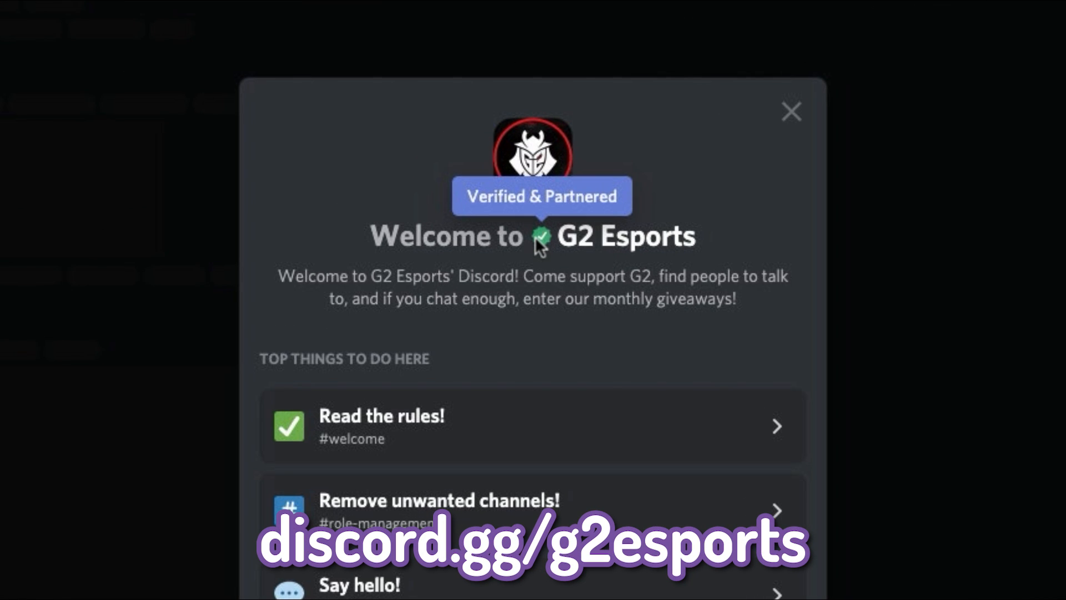
left_click(791, 112)
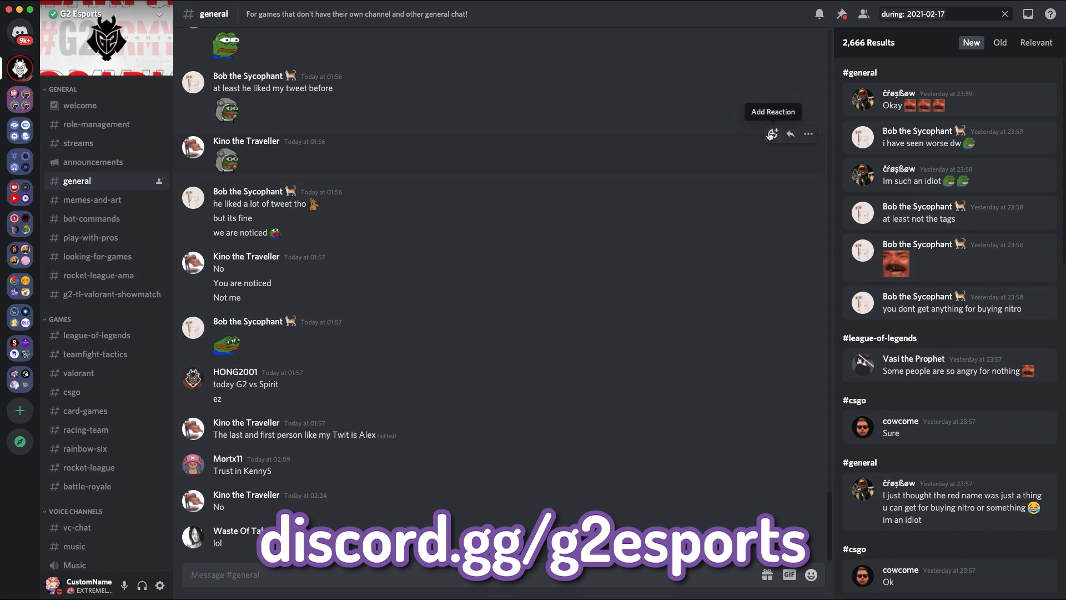